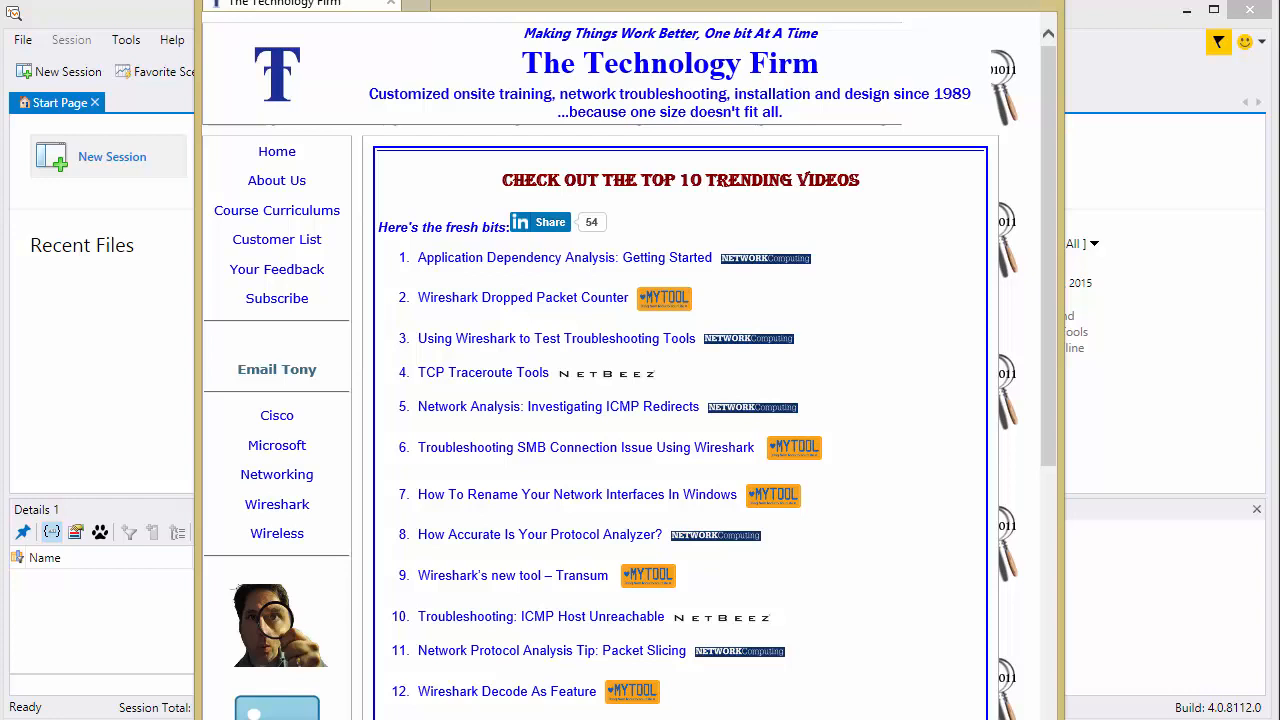
mouse_move(418, 152)
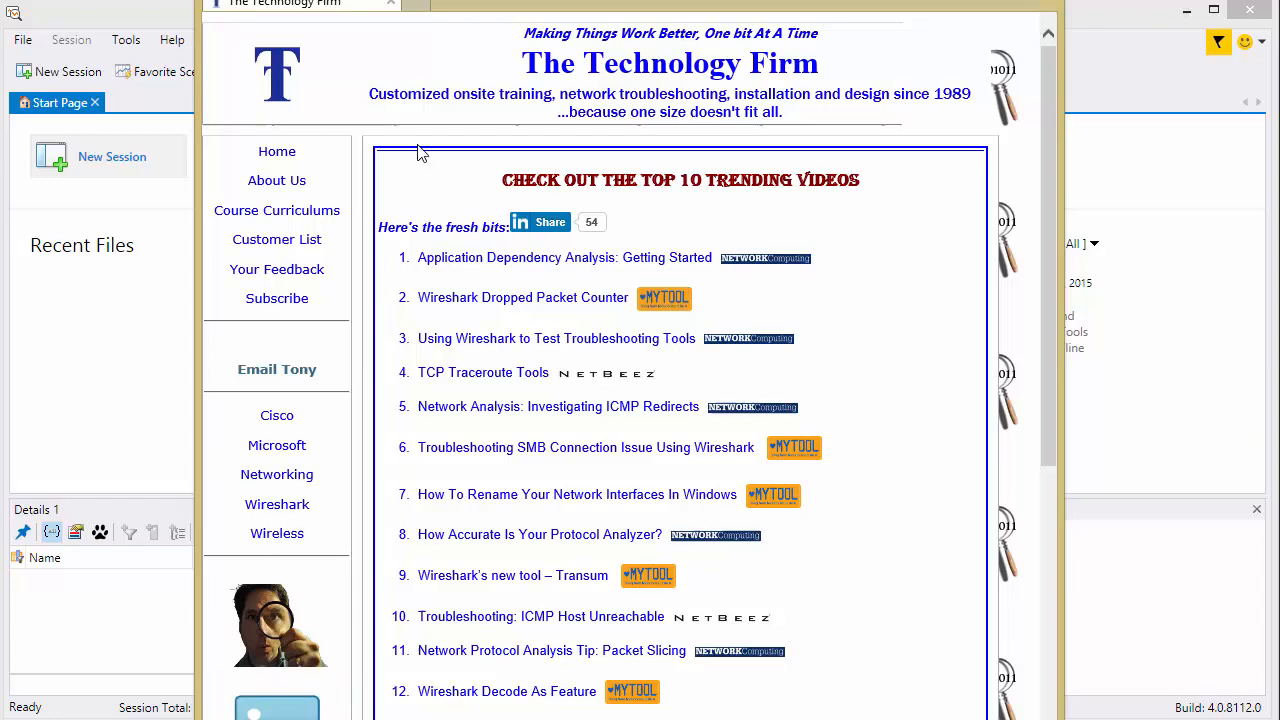
mouse_move(165, 25)
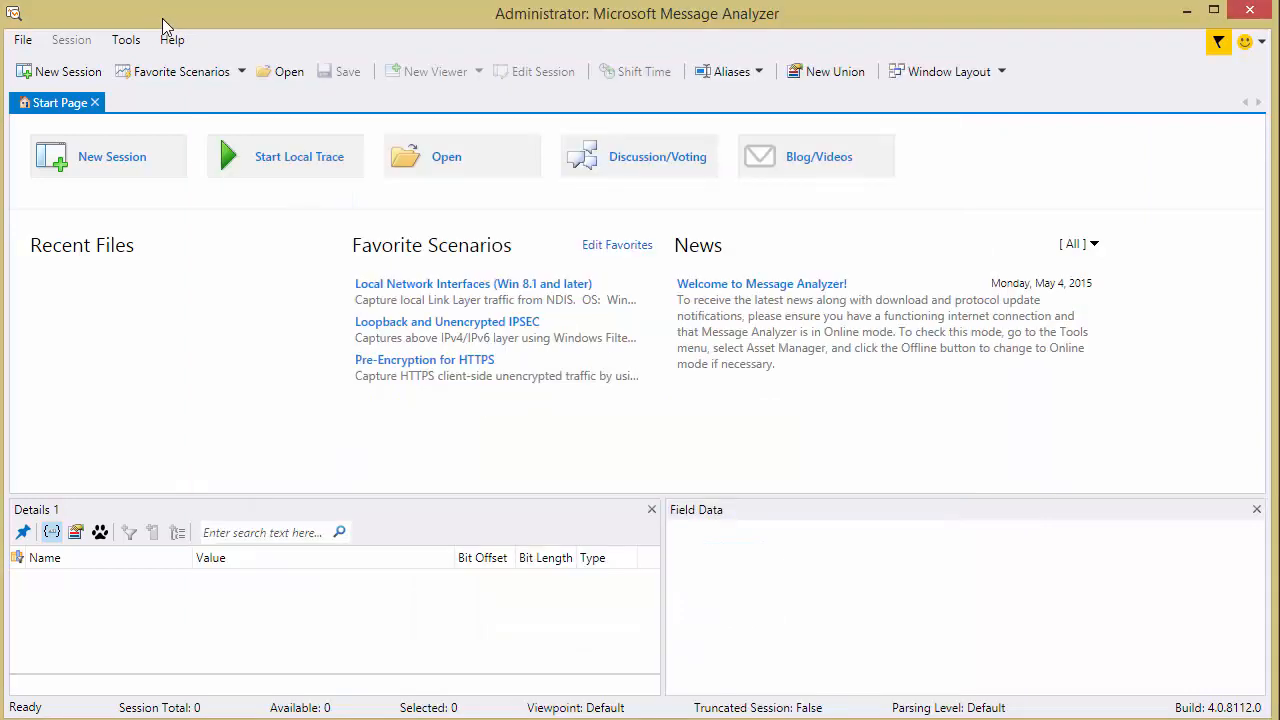
mouse_move(345, 281)
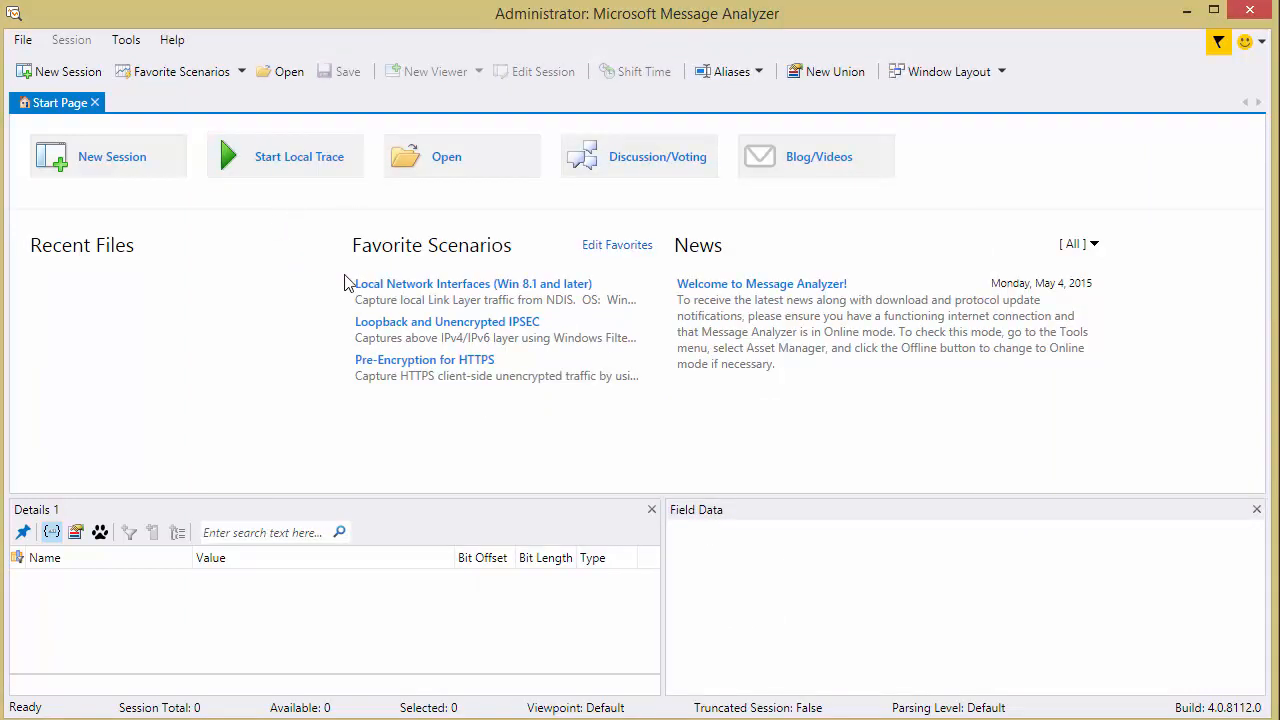
mouse_move(813, 29)
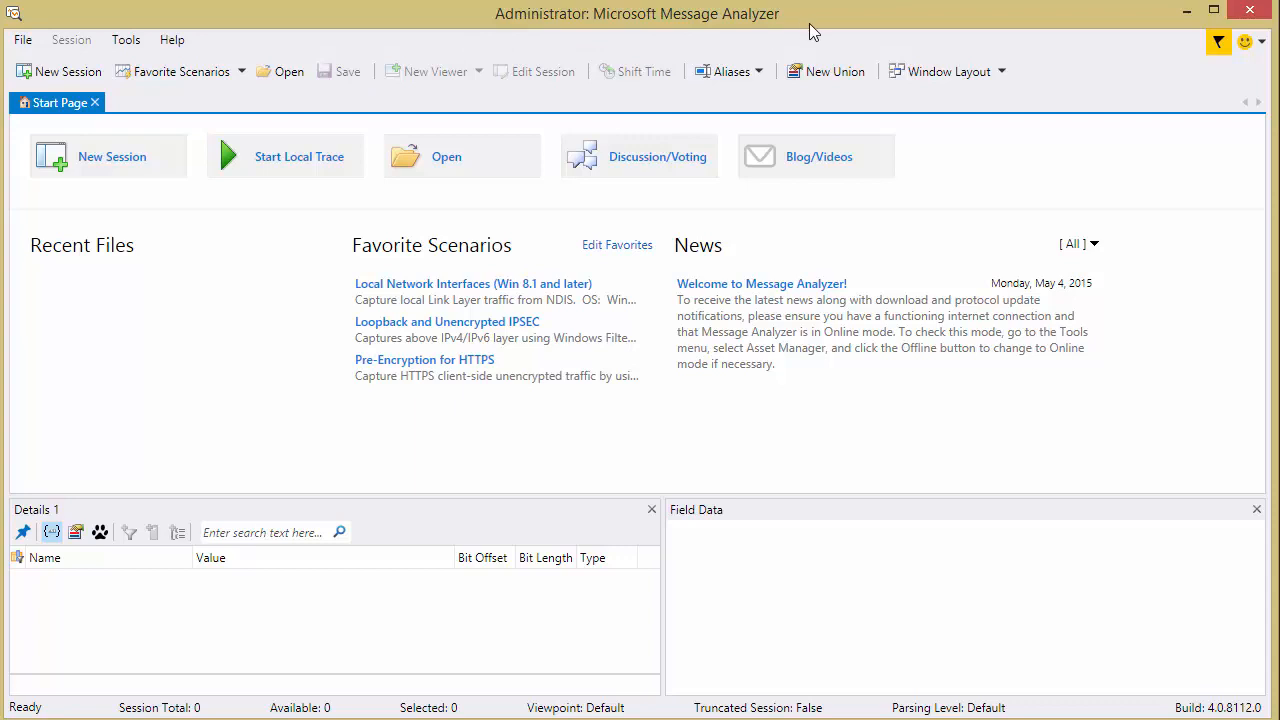
mouse_move(285, 156)
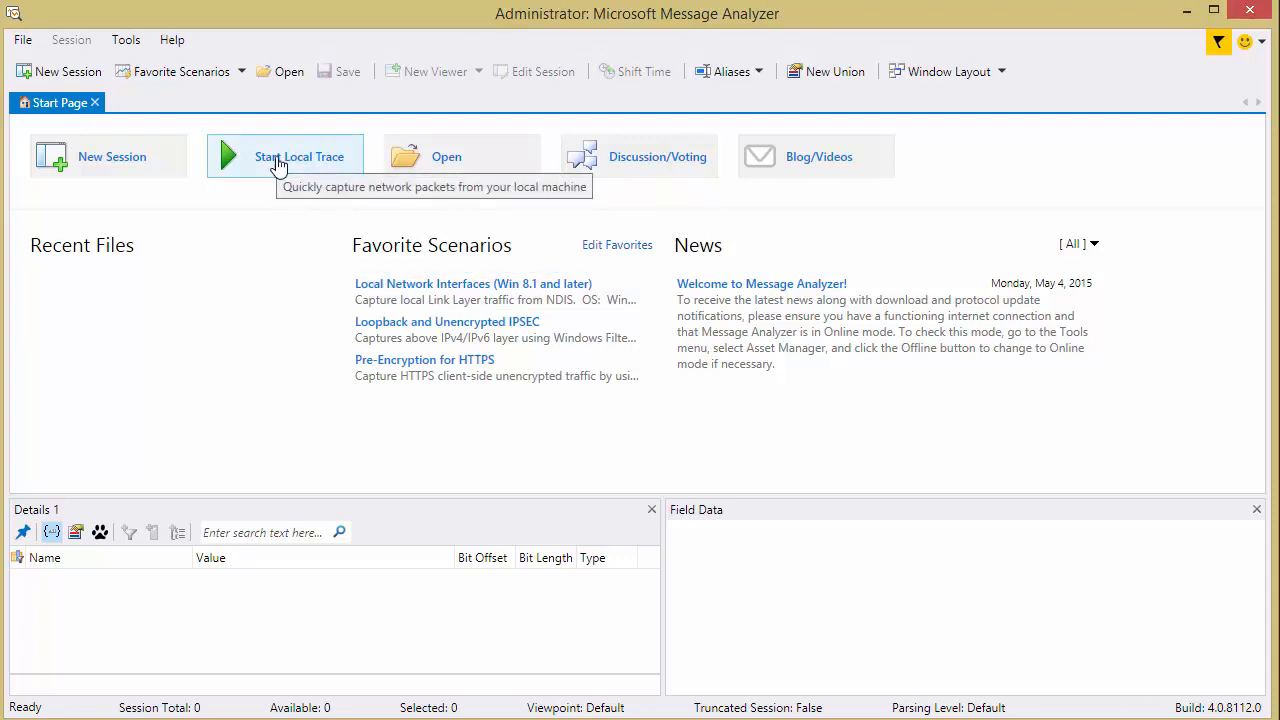
Step: Start a Local Network Interfaces trace and return to the Technology Firm page
left_click(285, 156)
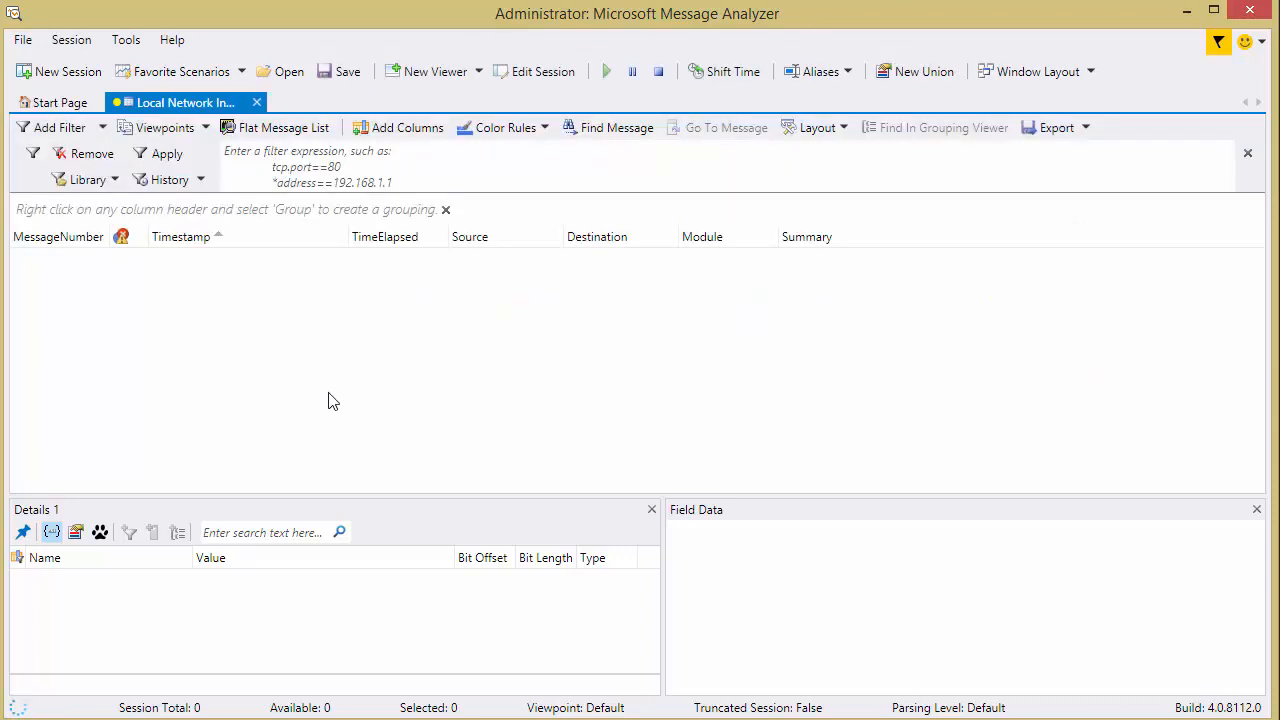
left_click(602, 71)
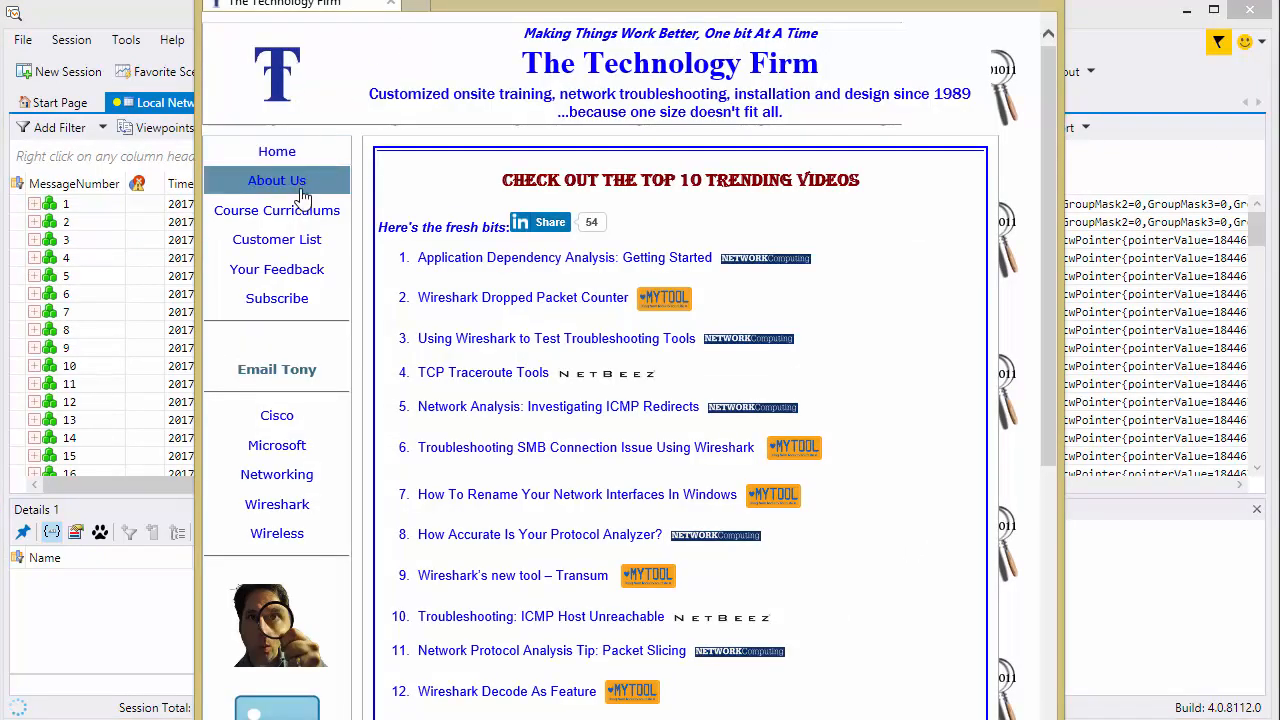
Step: Visit About Us, Customer List and Course Curriculums on the Technology Firm site
left_click(277, 239)
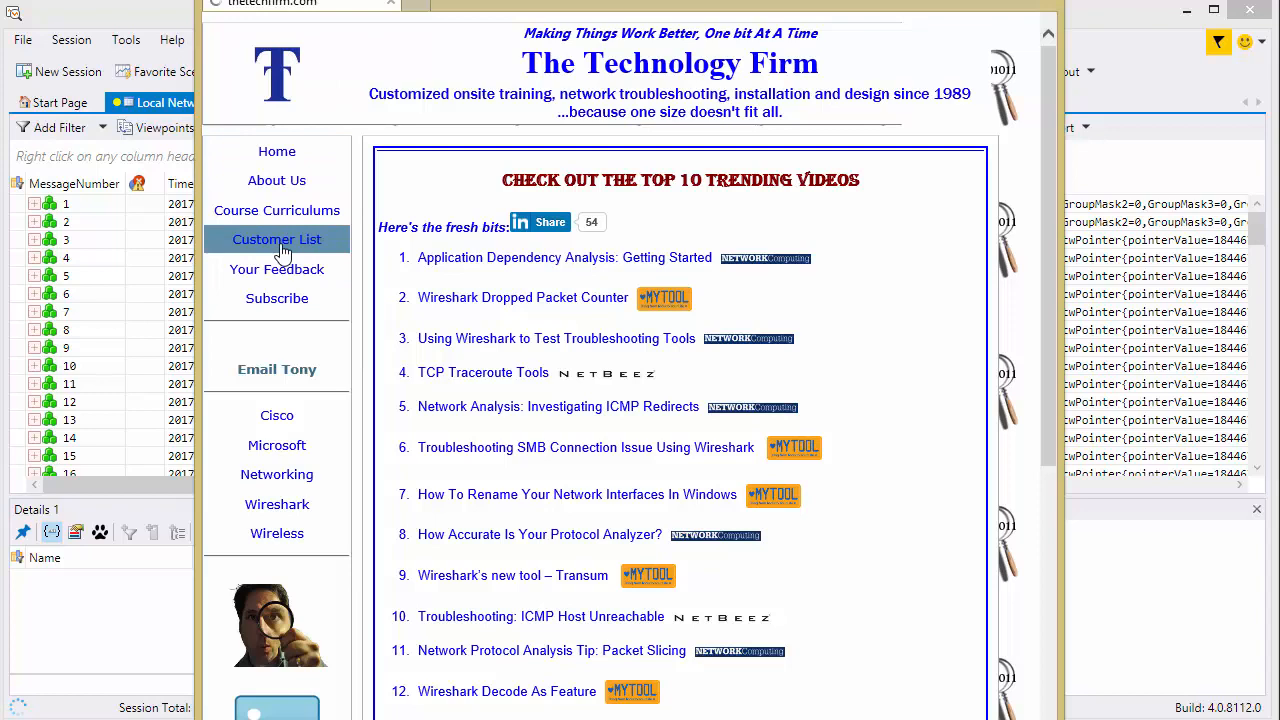
left_click(277, 180)
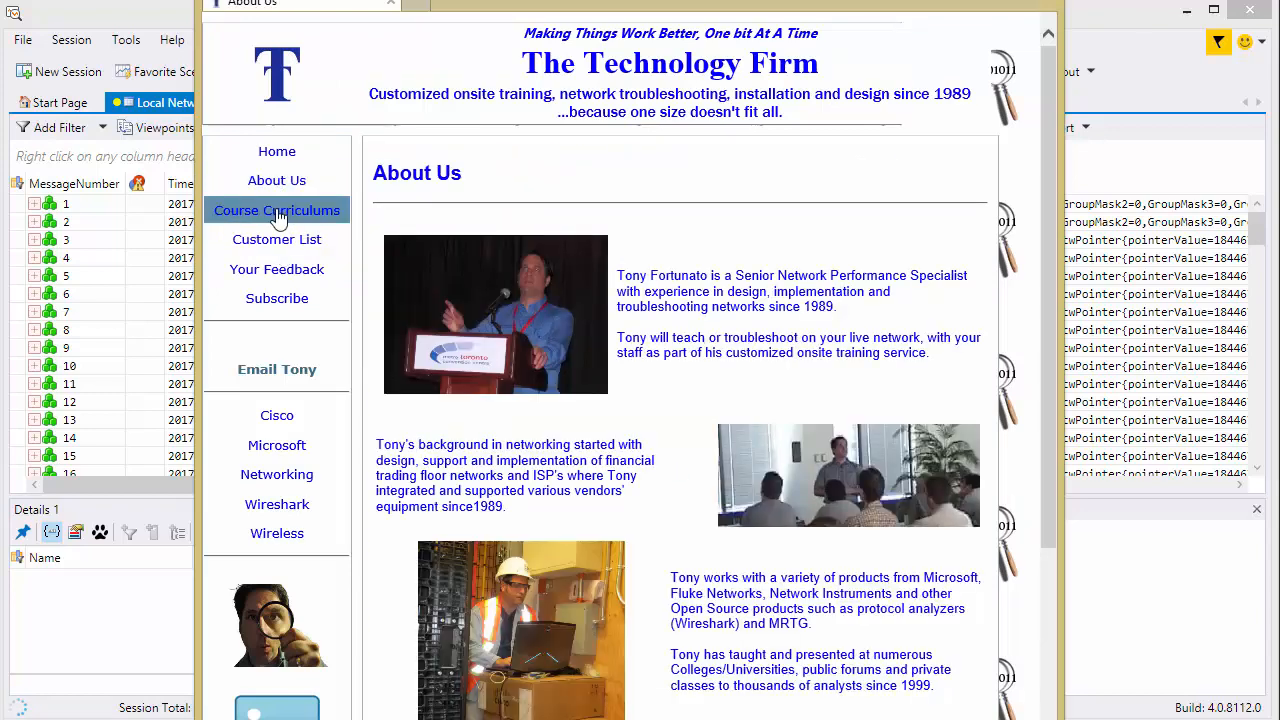
left_click(277, 210)
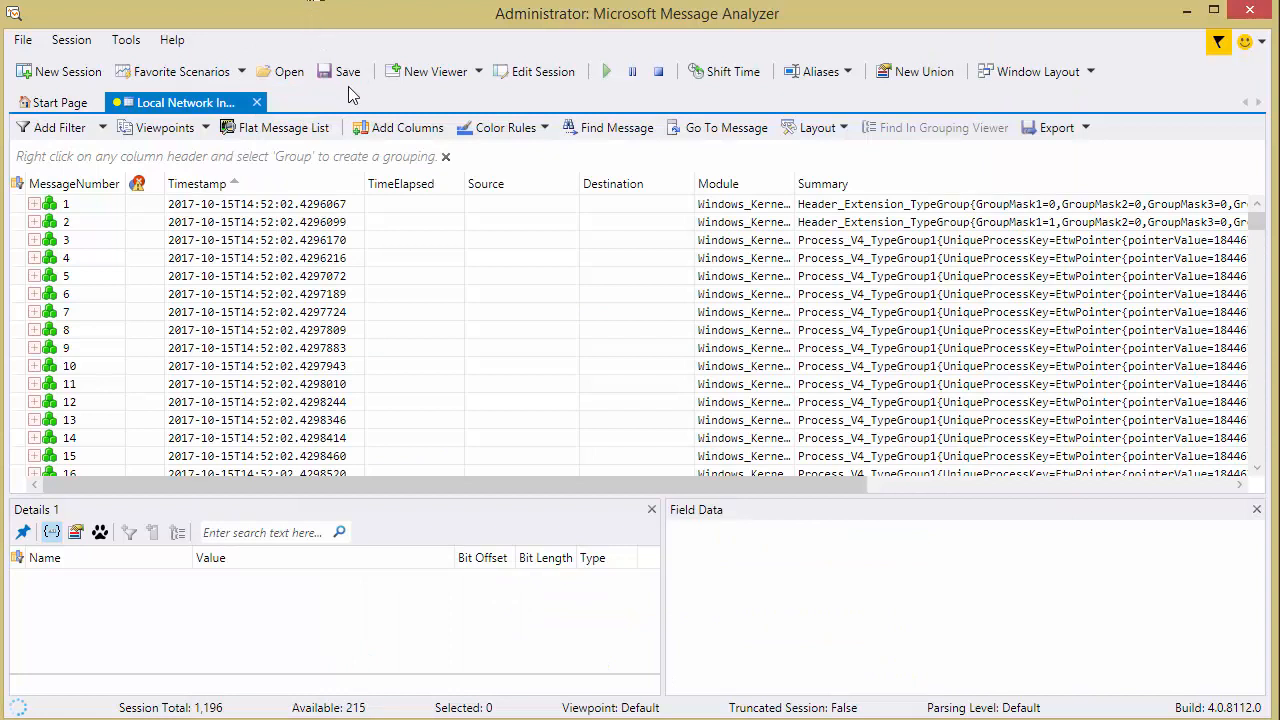
mouse_move(658, 71)
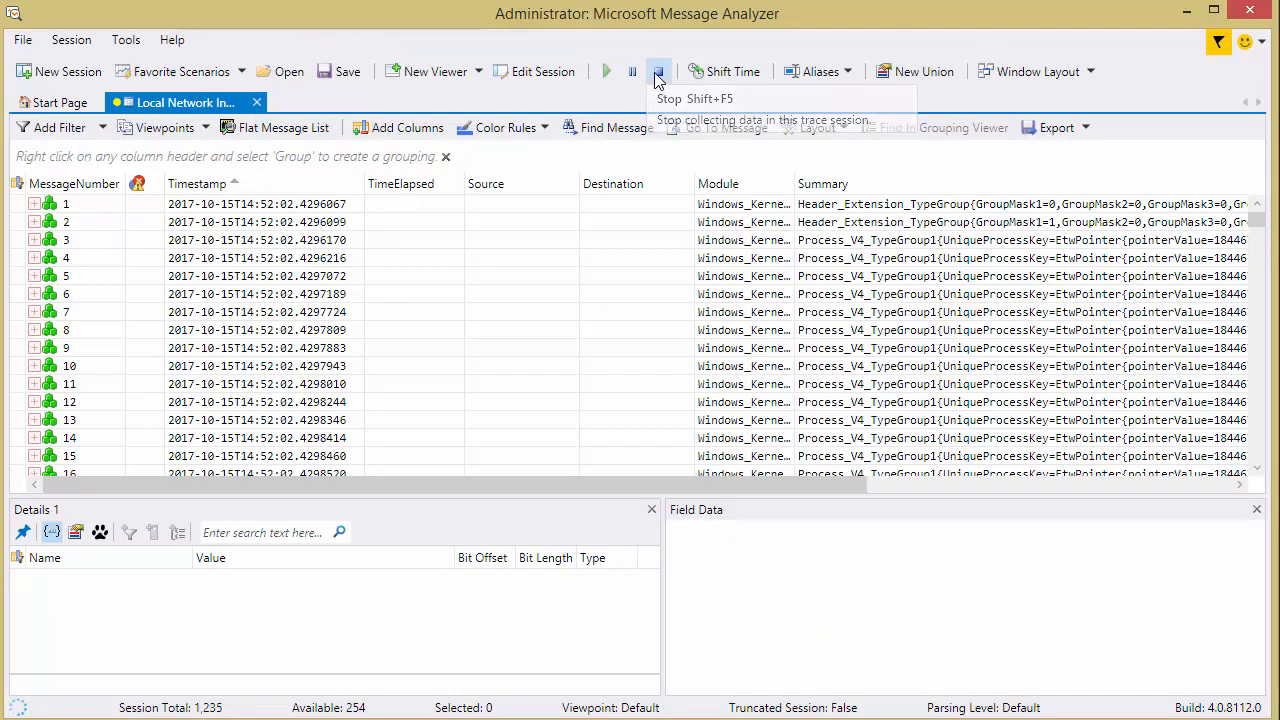
Step: Stop the local trace once 1,764 messages are captured
left_click(656, 71)
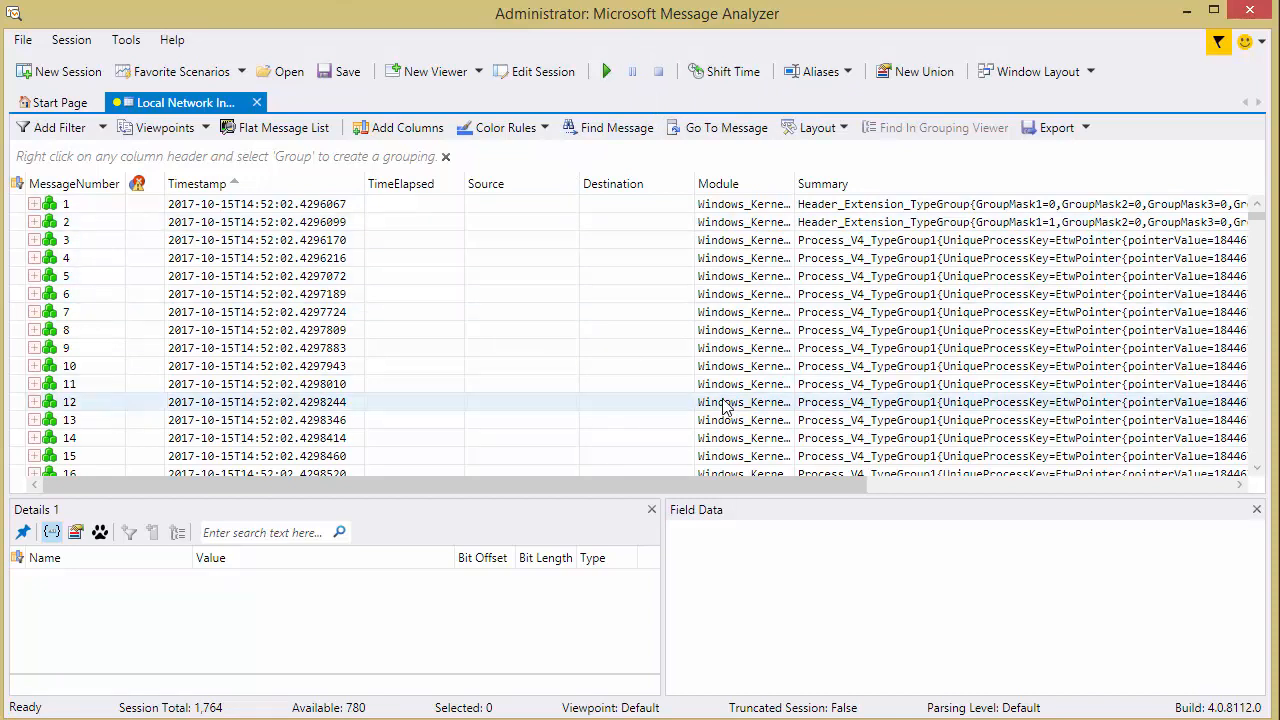
mouse_move(723, 405)
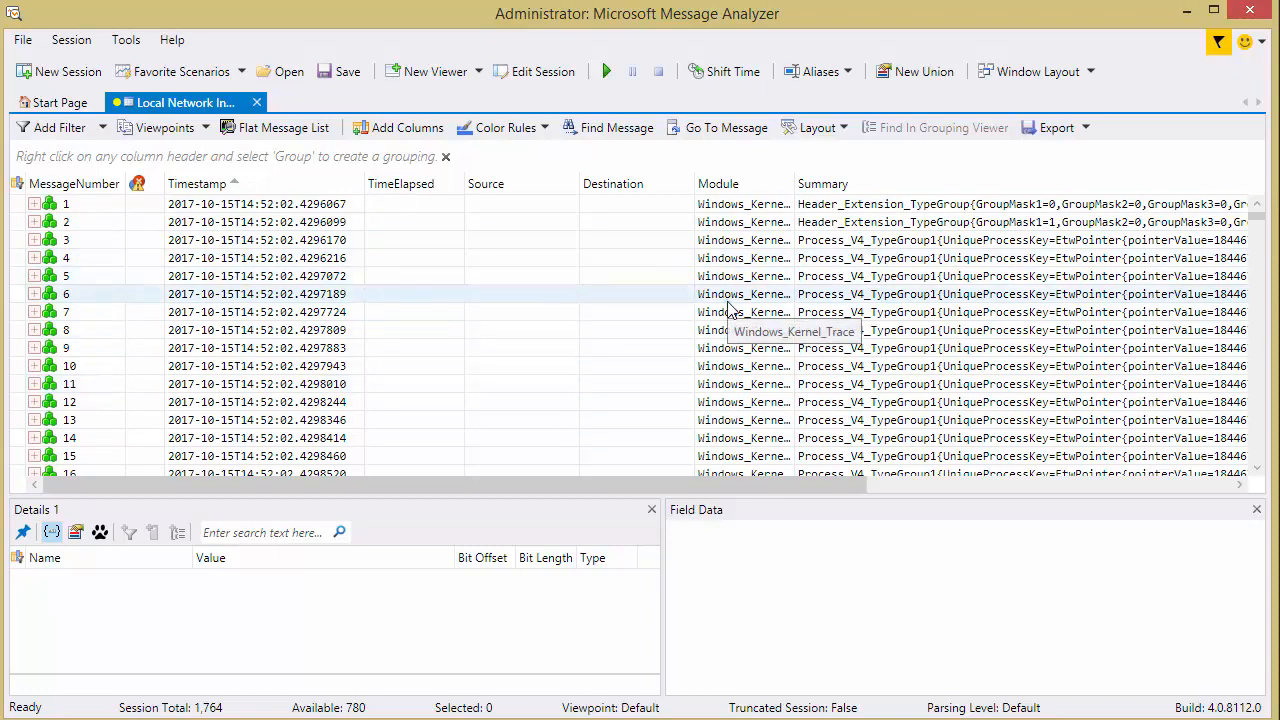
mouse_move(190, 160)
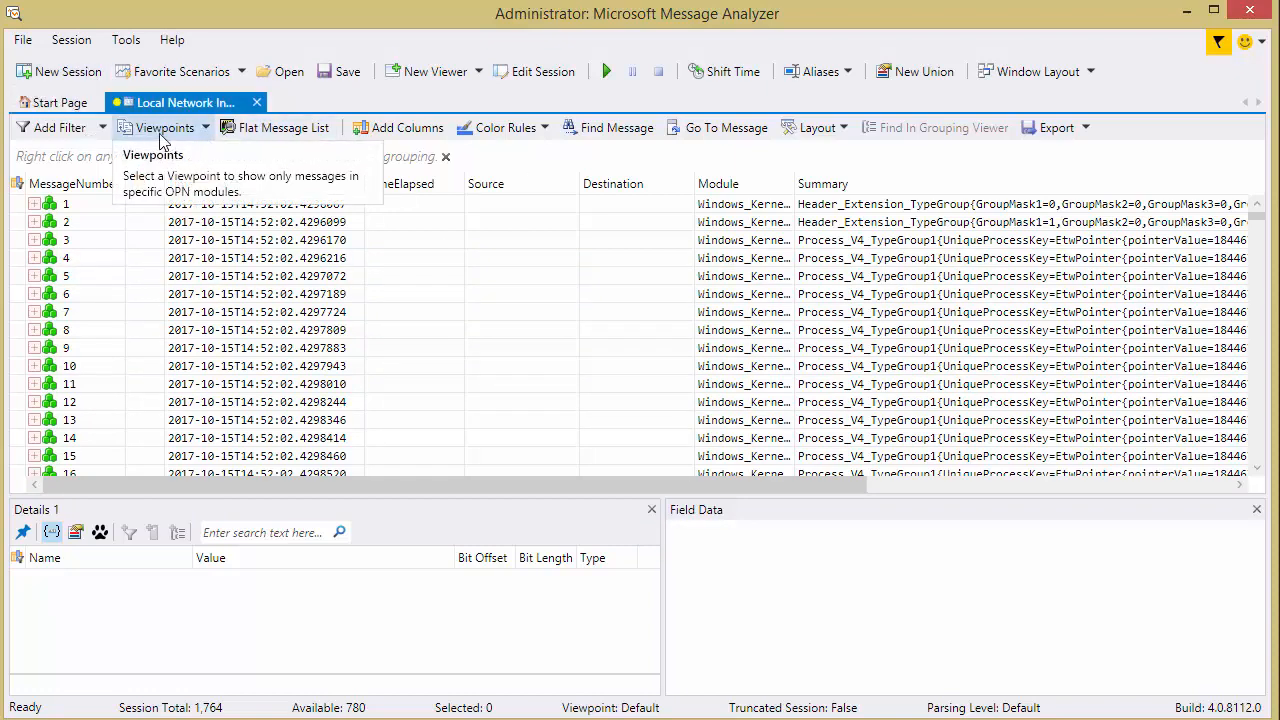
Step: Open the Viewpoints list to pick the Transport Layers UDP/TCP viewpoint
left_click(162, 127)
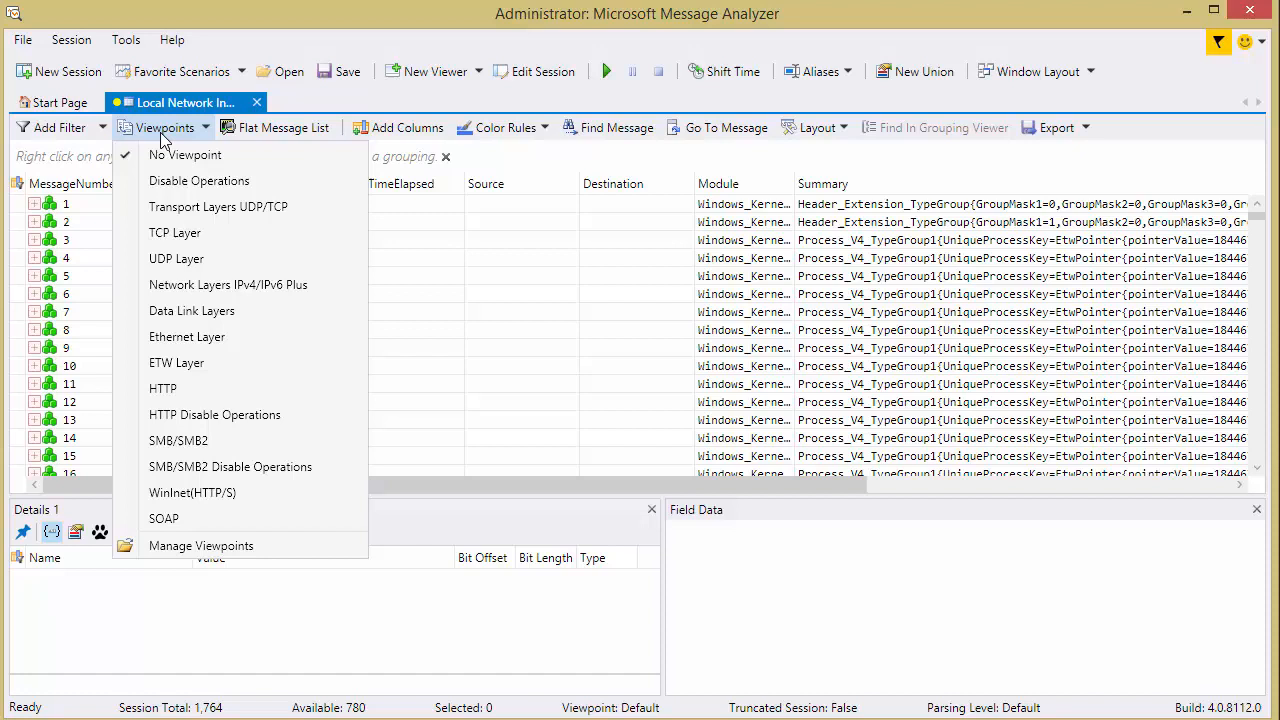
mouse_move(255, 210)
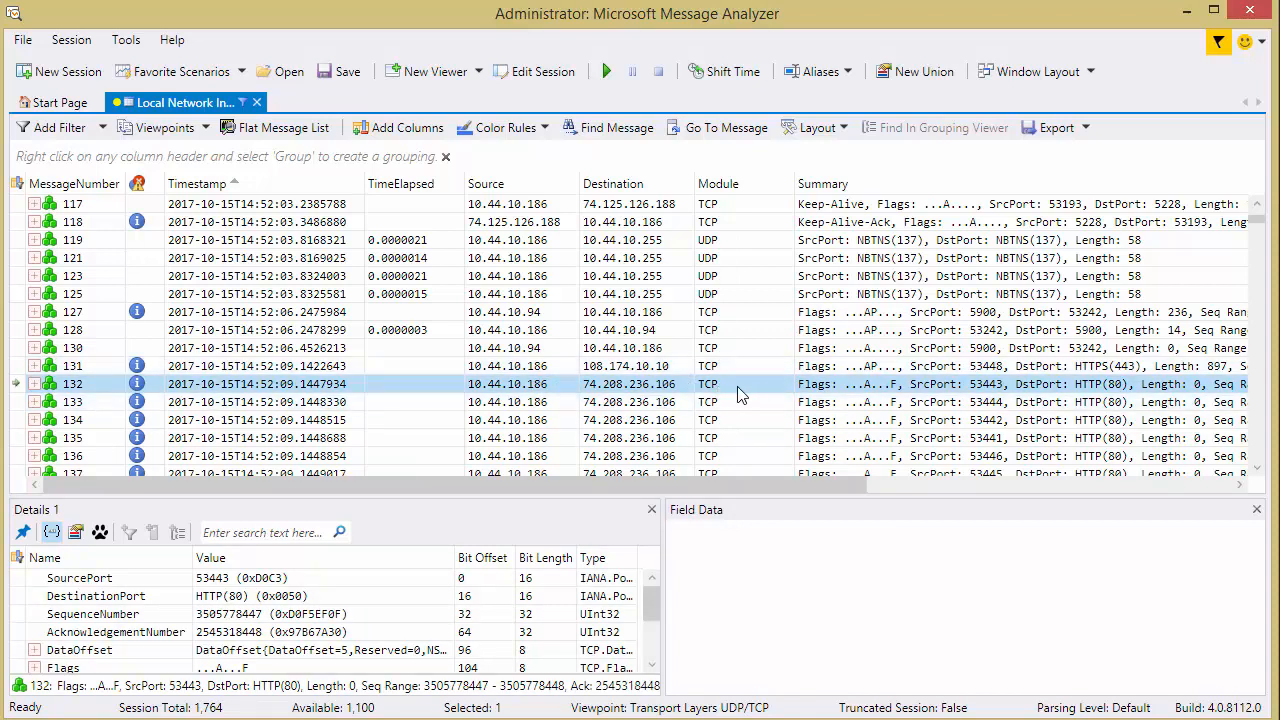
mouse_move(712, 395)
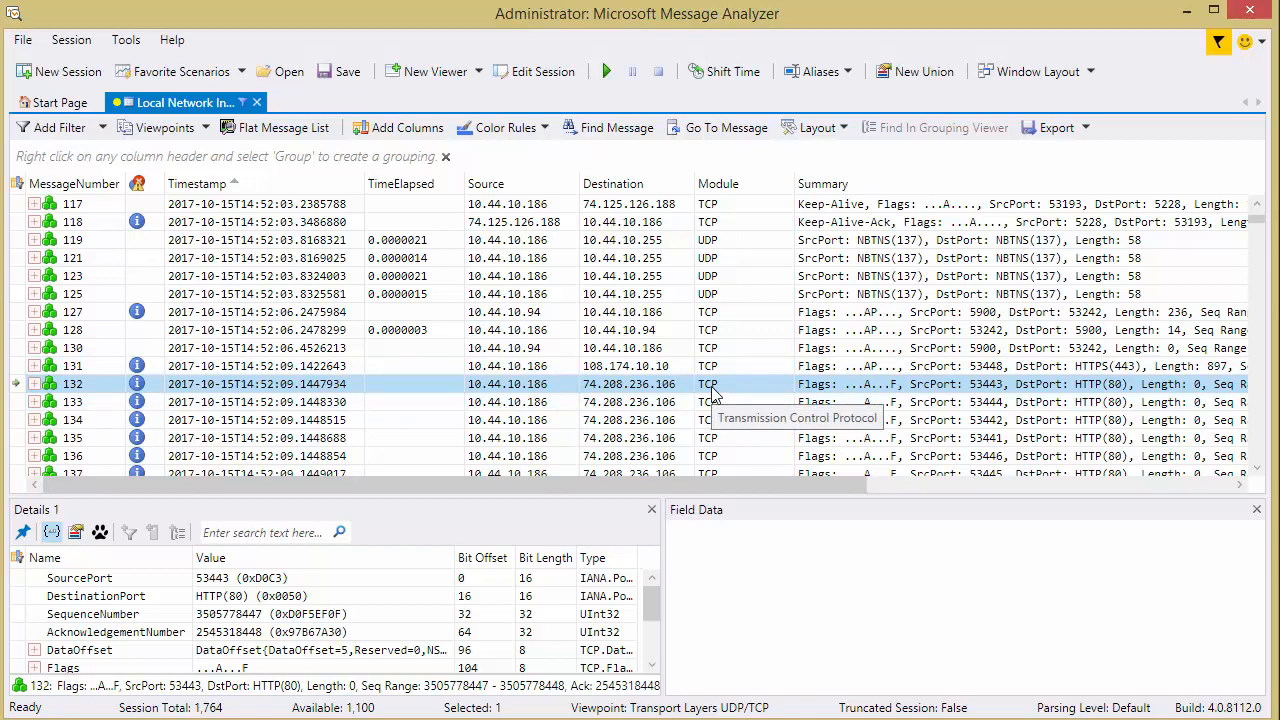
mouse_move(742, 261)
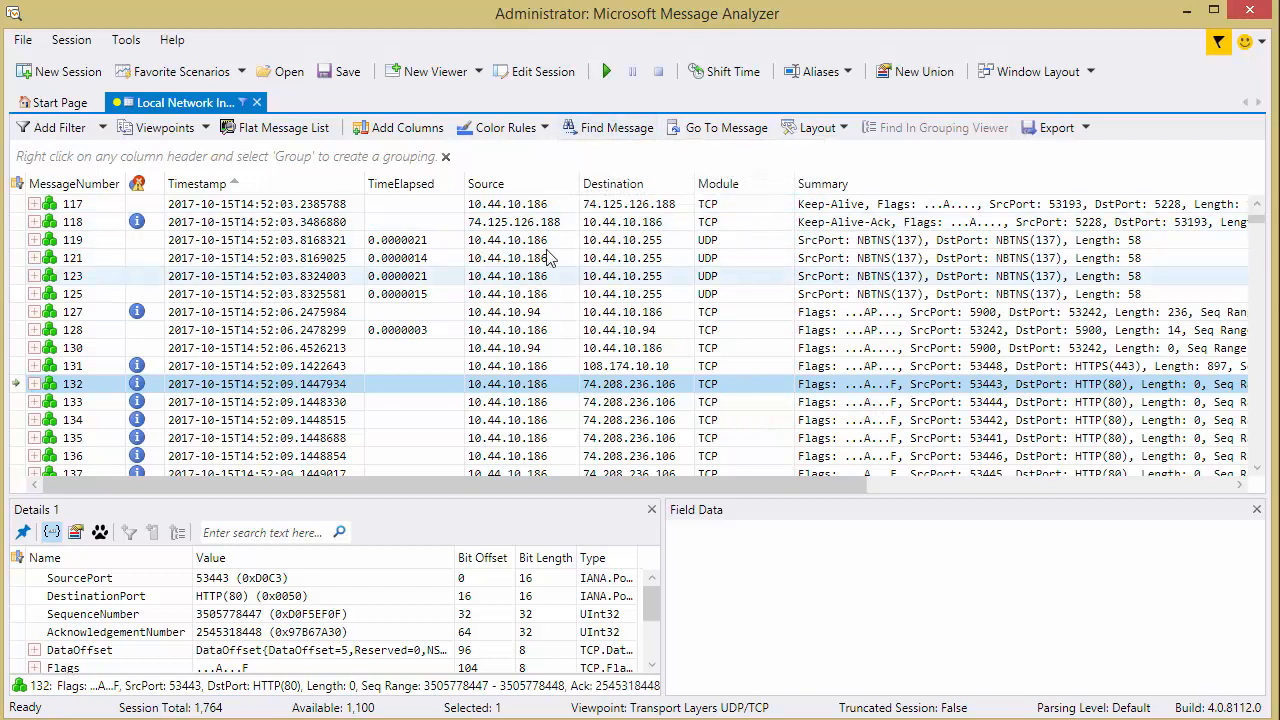
mouse_move(625, 188)
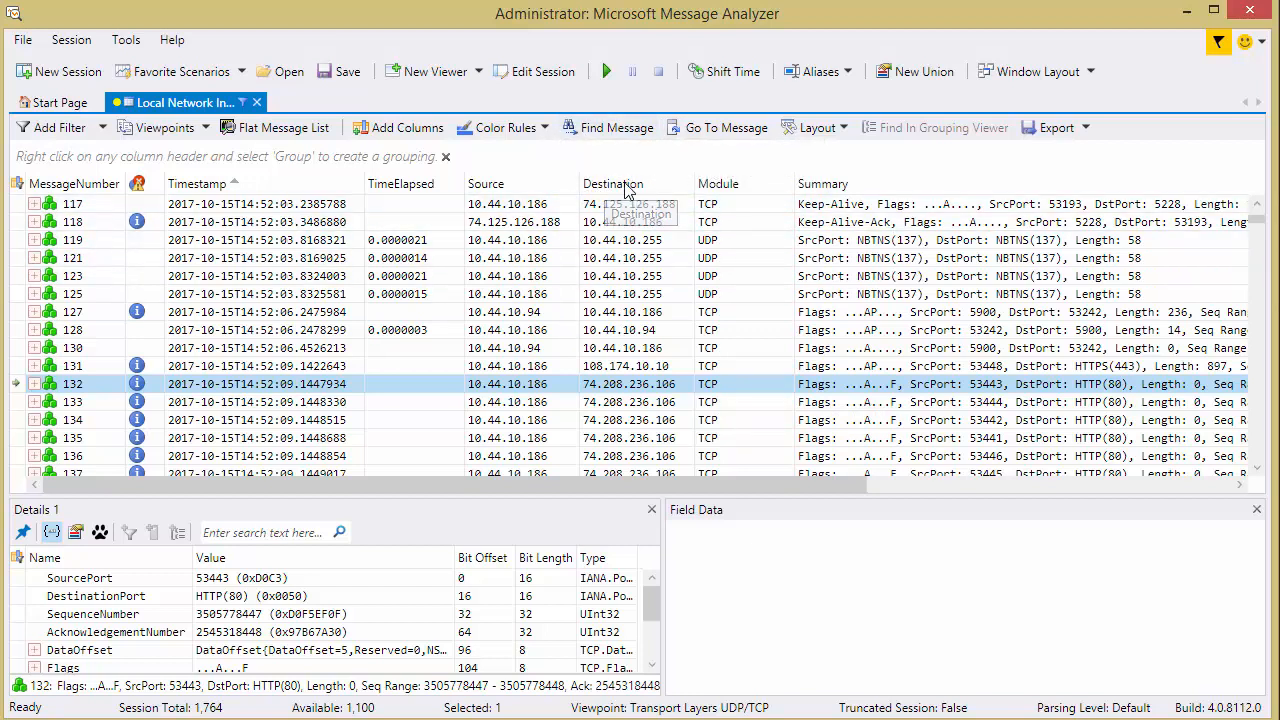
Step: Add Global Properties ProcessName as a column between TimeElapsed and Source
right_click(613, 183)
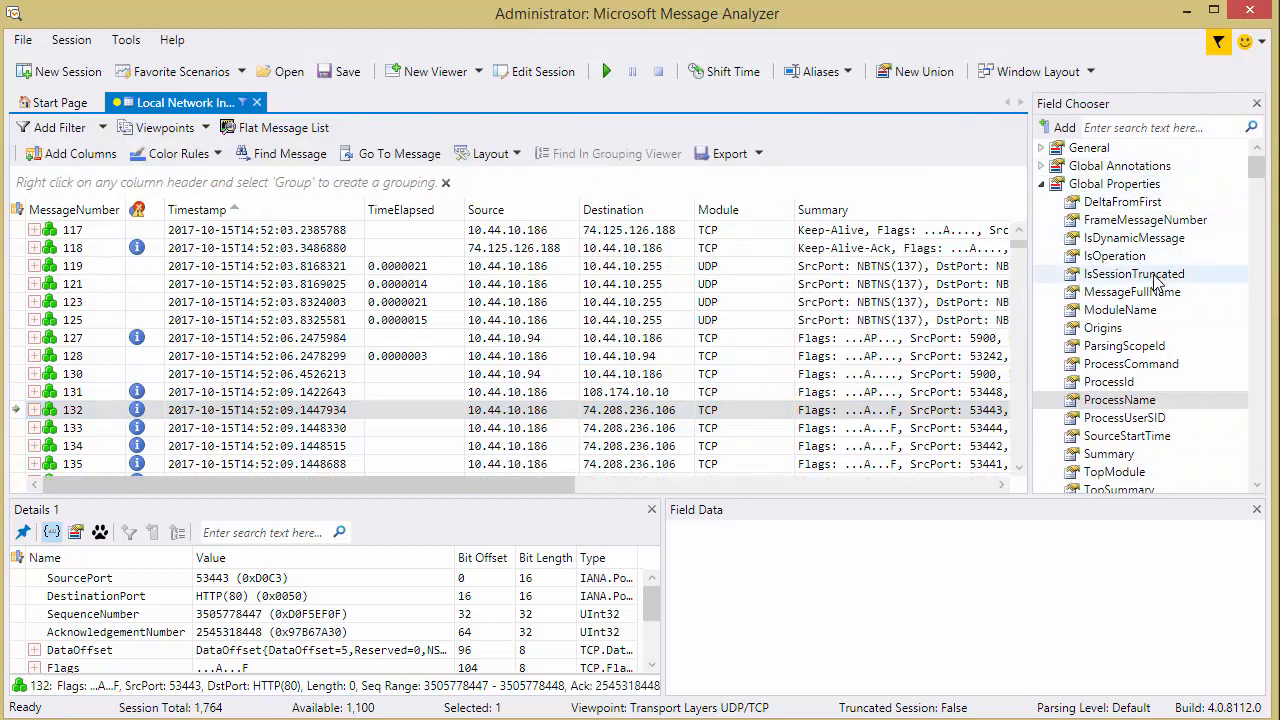
mouse_move(1111, 399)
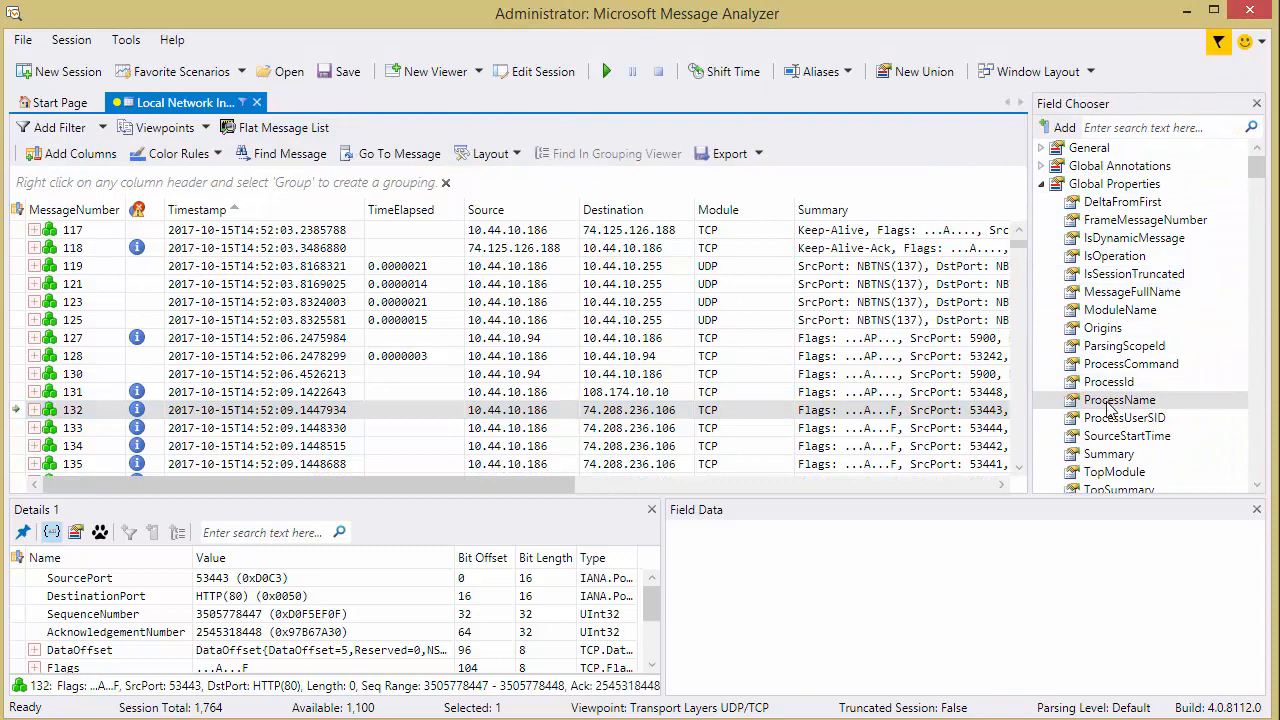
right_click(1120, 399)
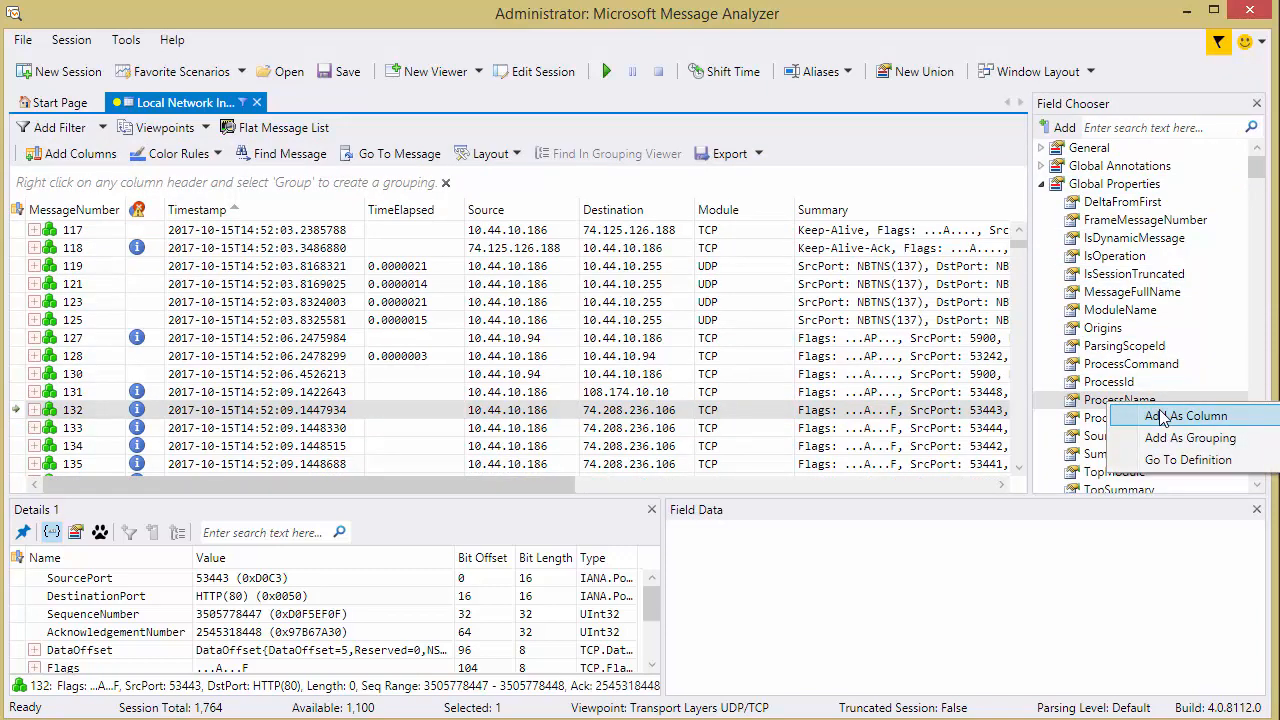
left_click(1180, 416)
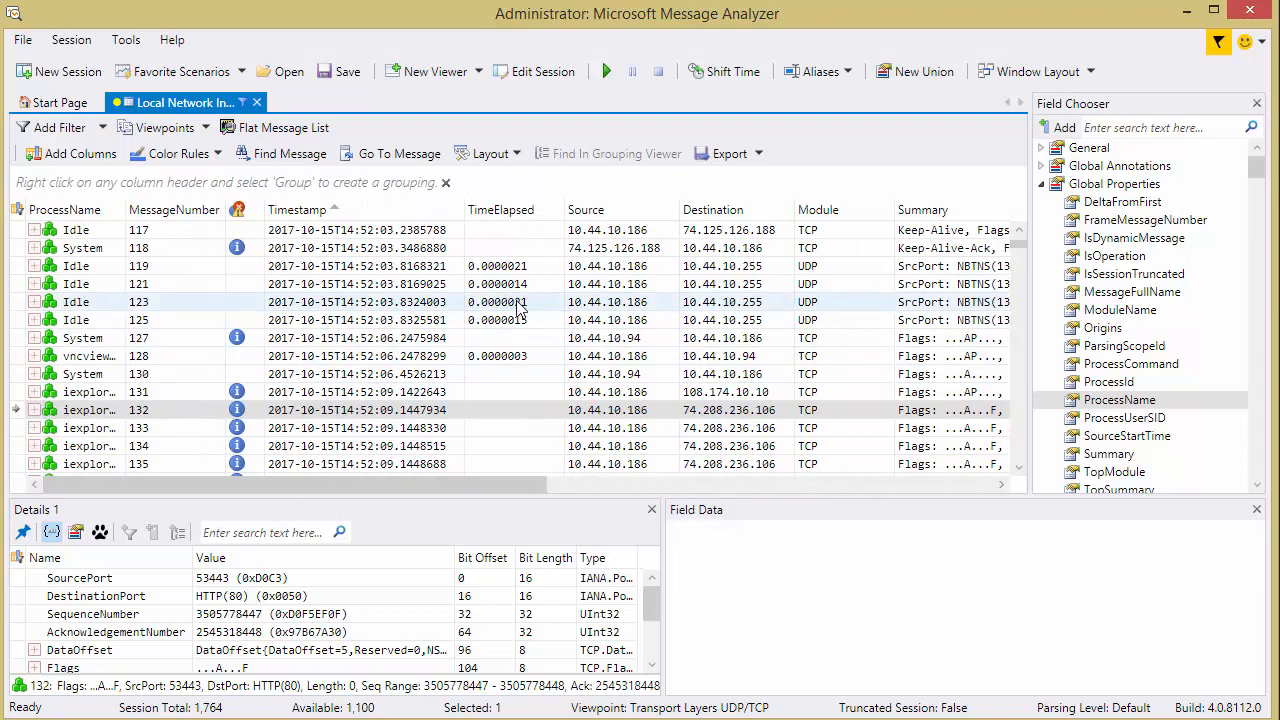
mouse_move(1103, 407)
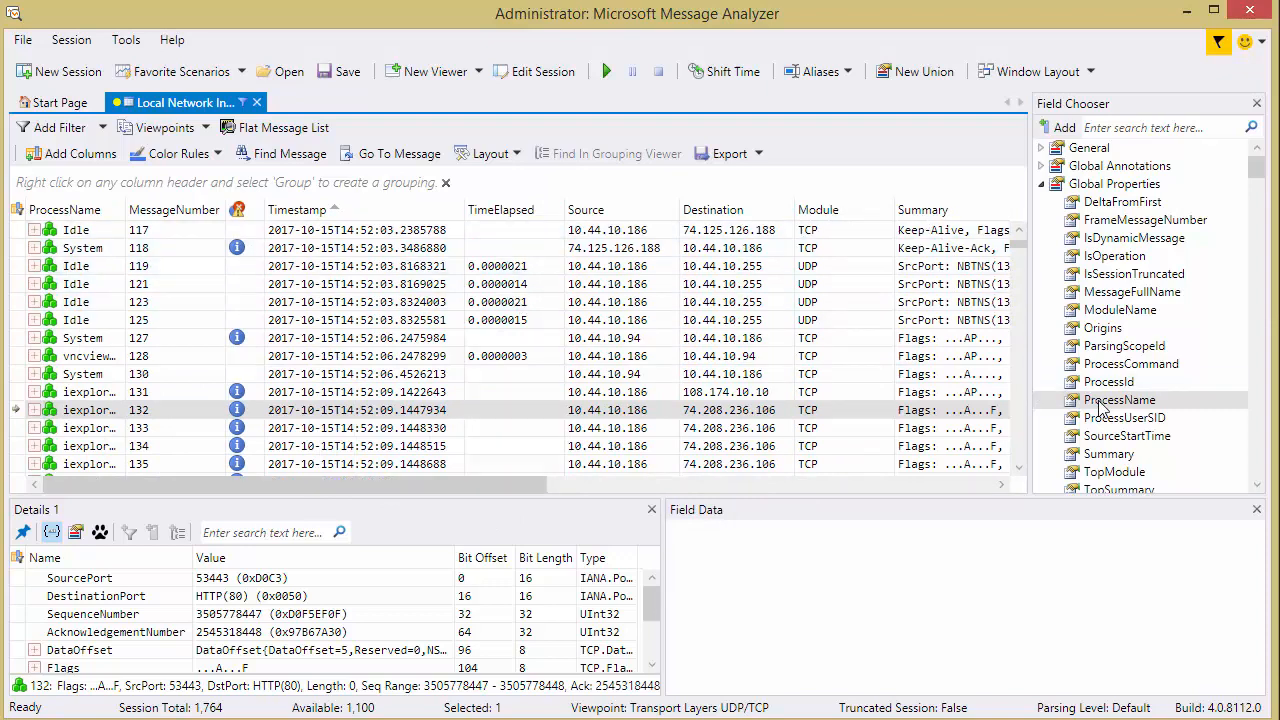
right_click(1119, 399)
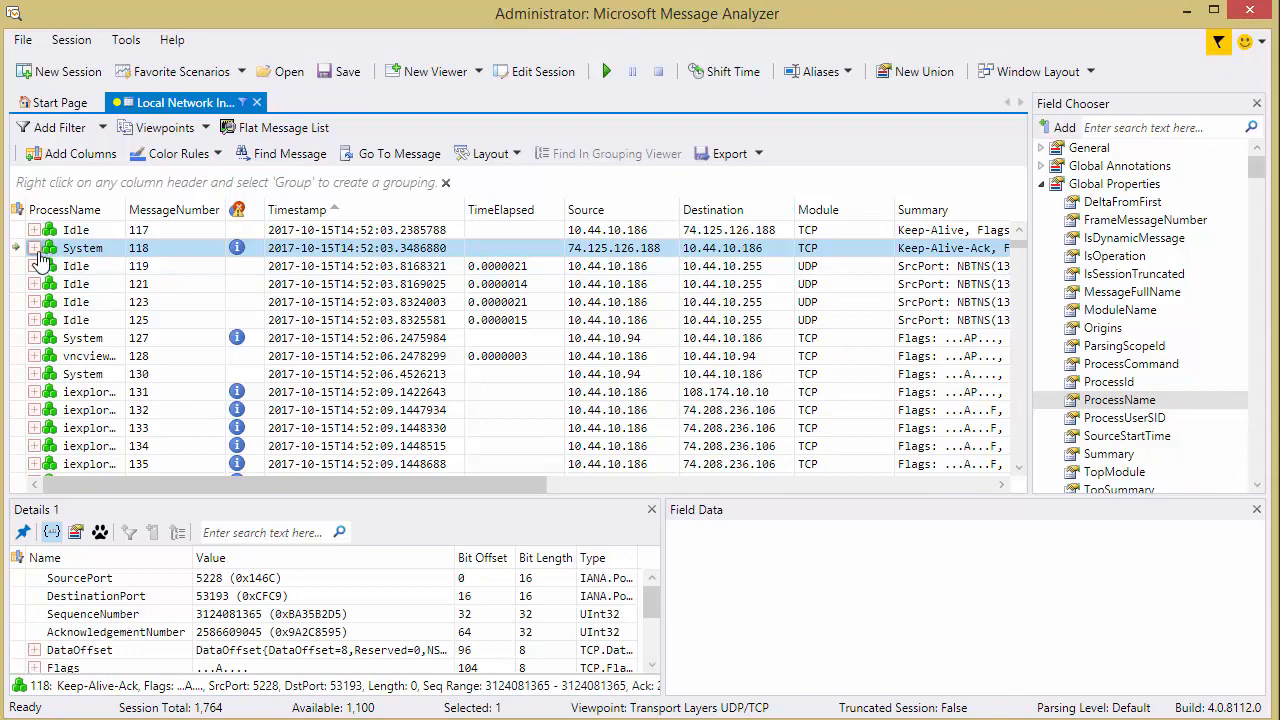
left_click(90, 356)
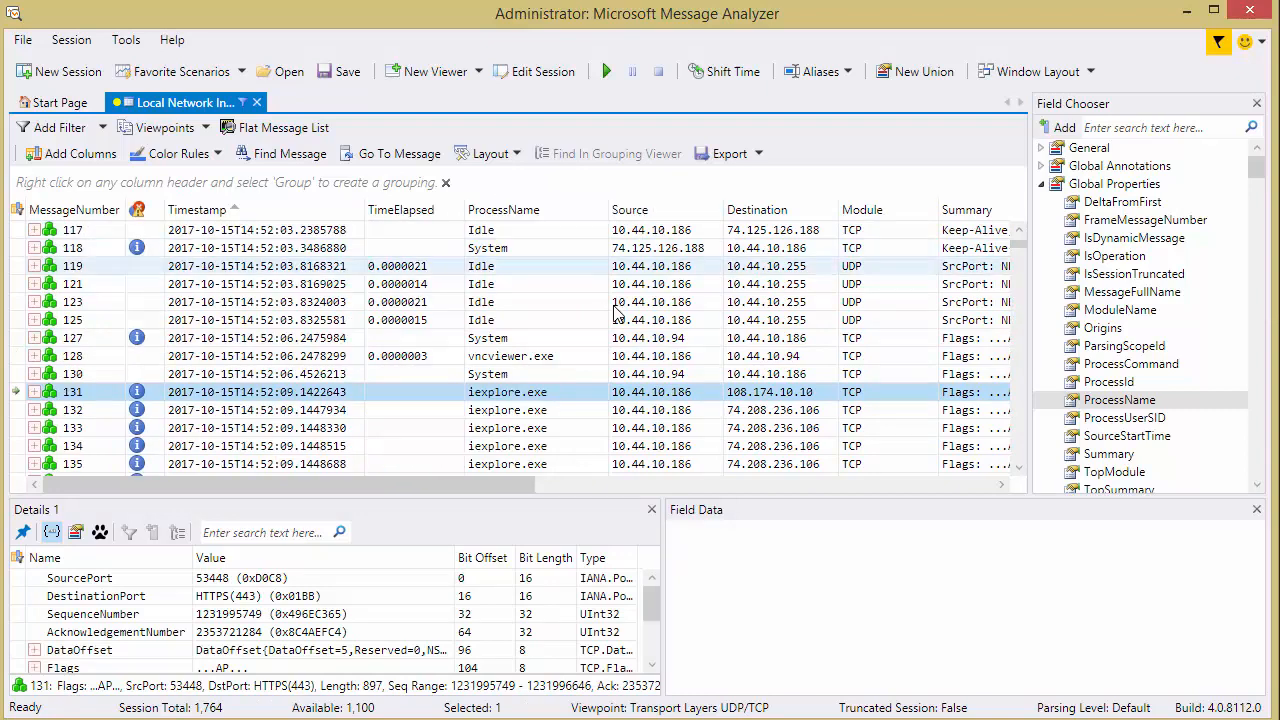
mouse_move(605, 409)
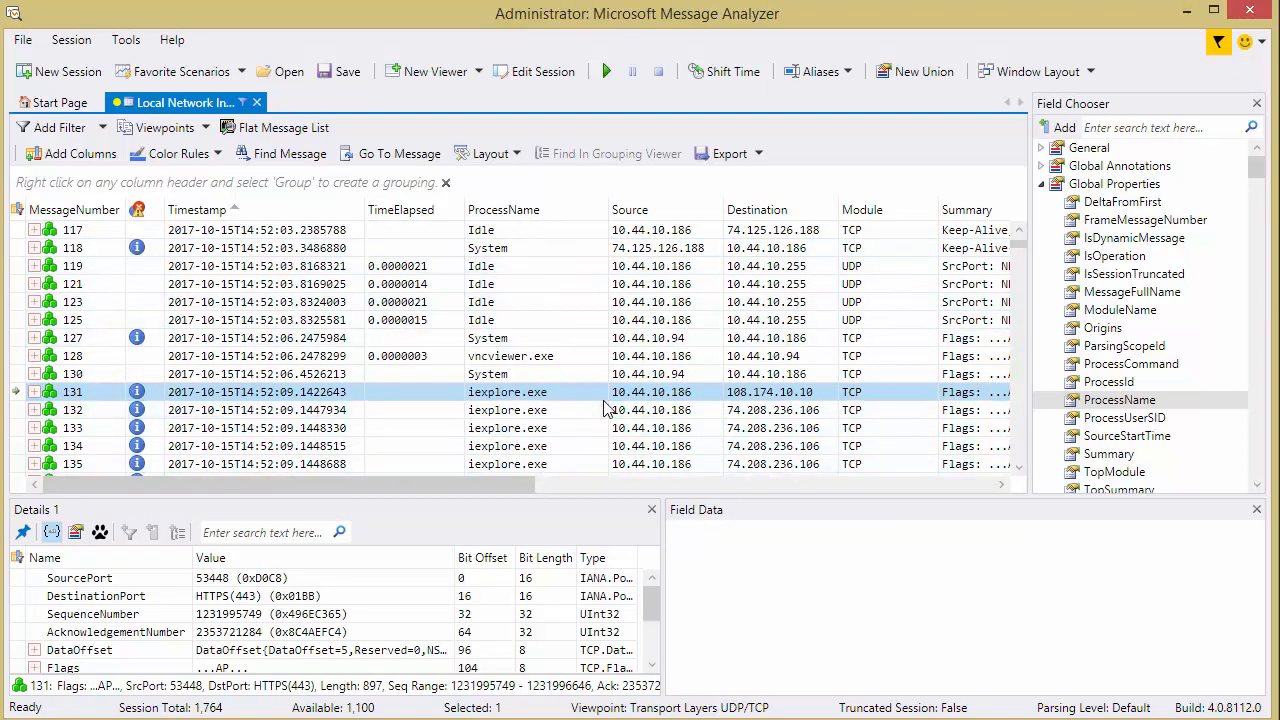
mouse_move(1117, 411)
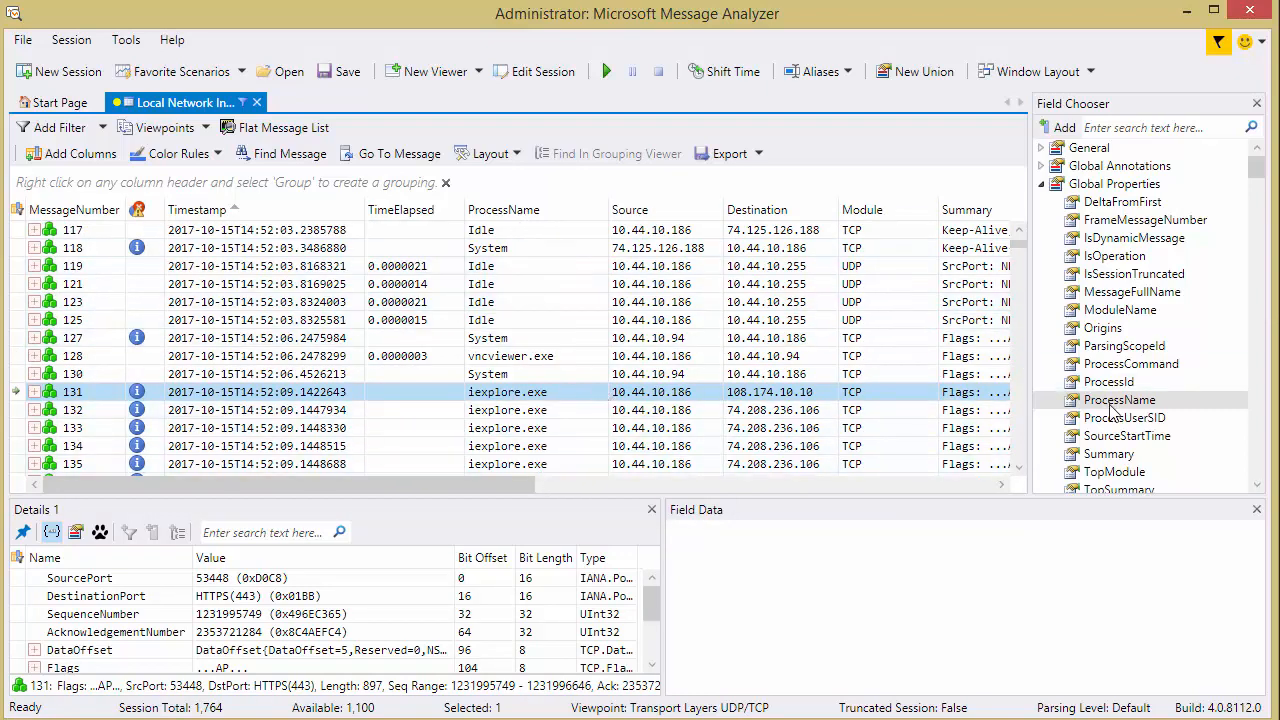
Step: Group by ProcessName, collapse iexplore.exe and expand the MessageAnalyzer.exe group
right_click(1119, 399)
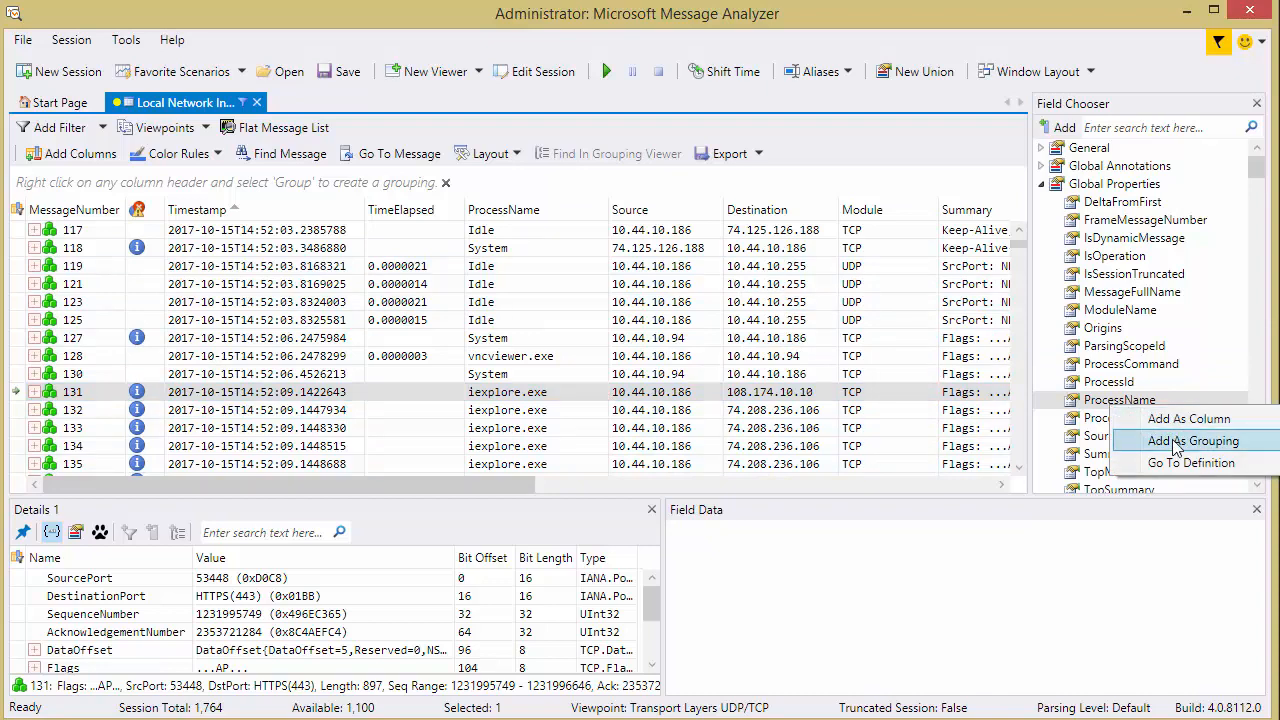
left_click(1187, 440)
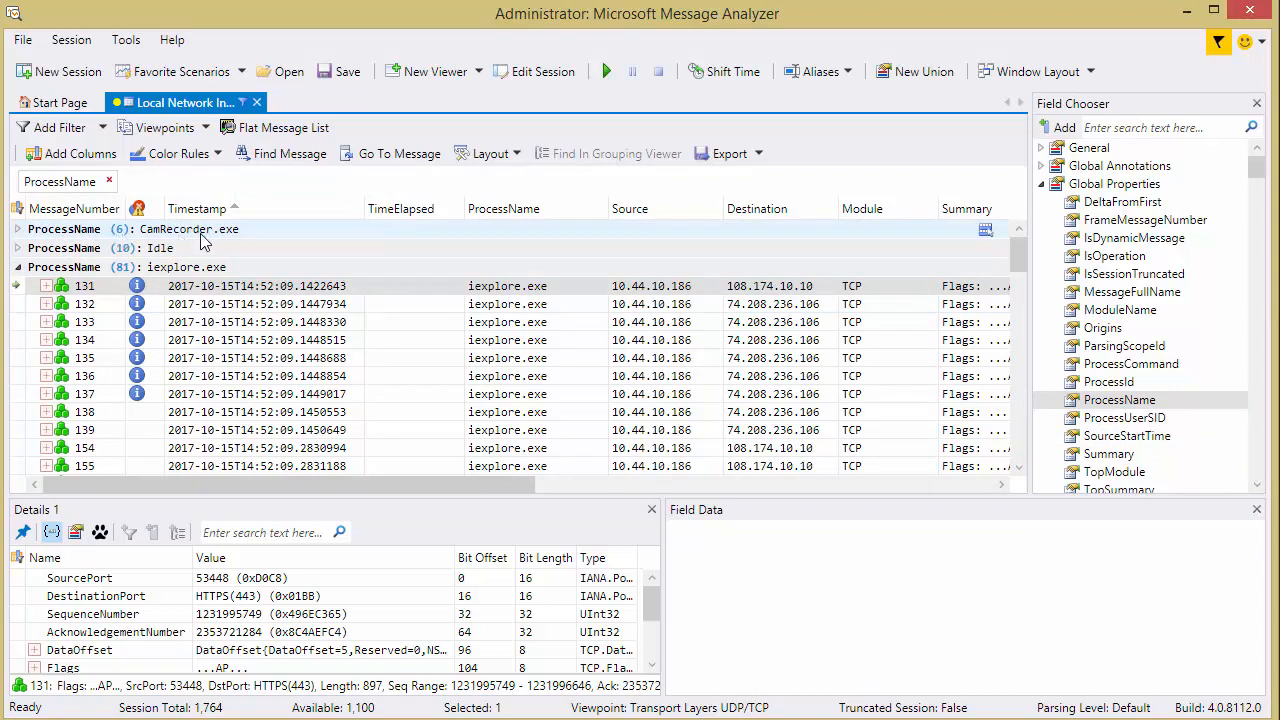
mouse_move(222, 243)
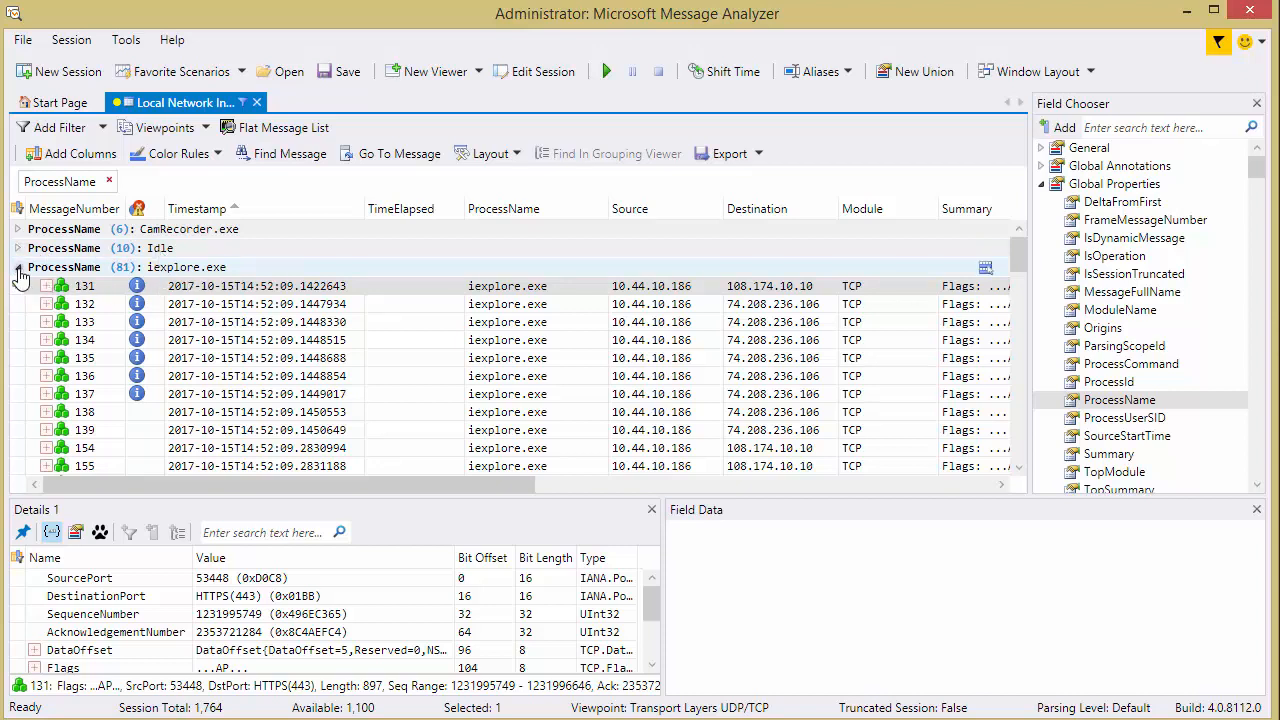
left_click(16, 267)
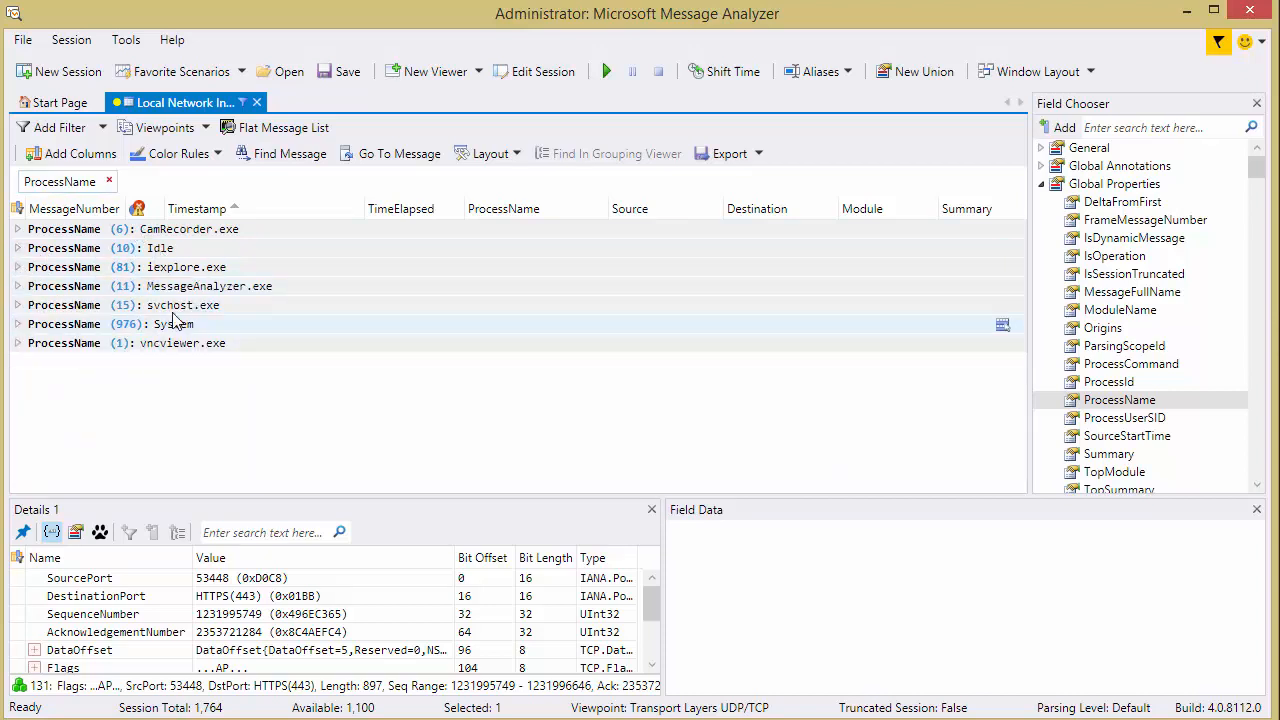
mouse_move(205, 300)
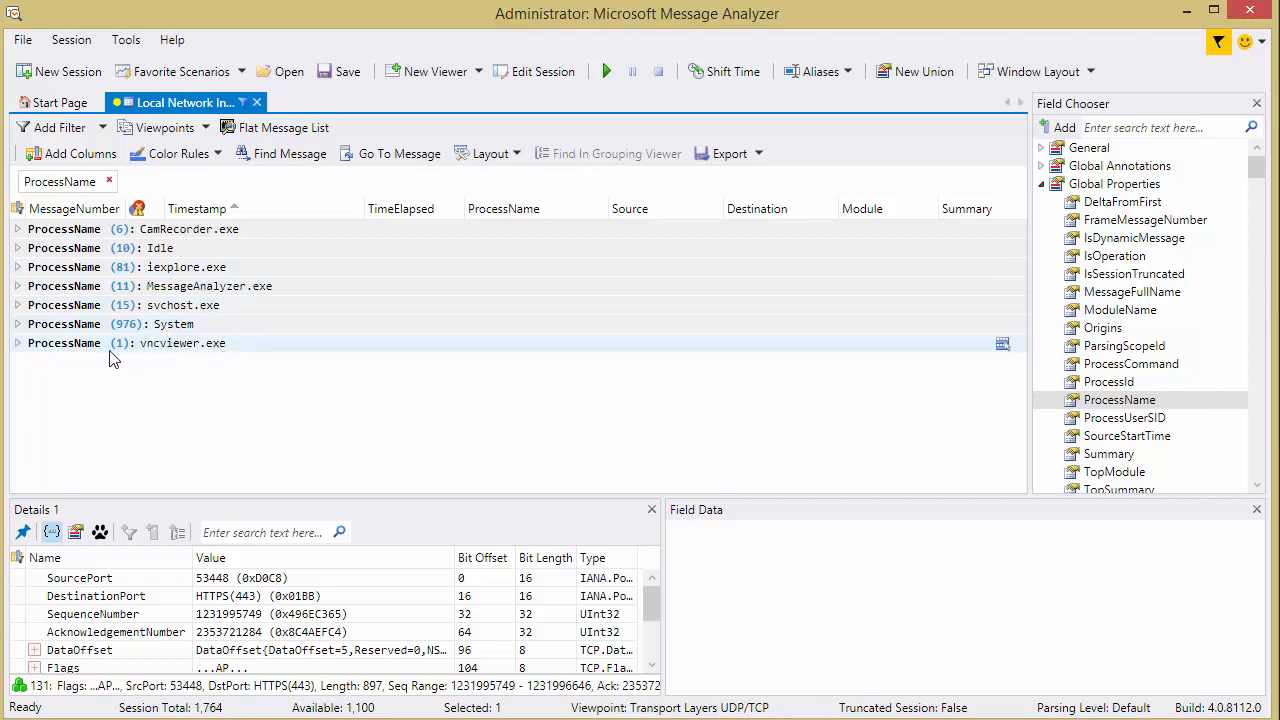
mouse_move(240, 295)
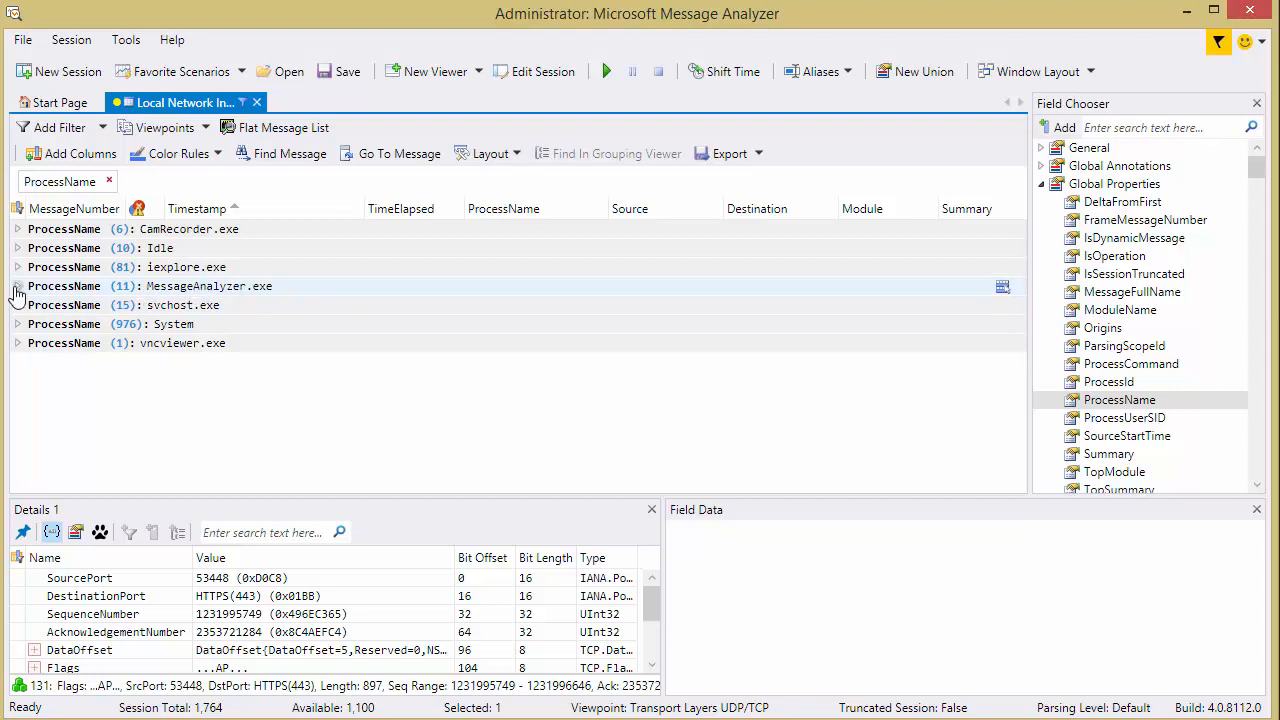
left_click(17, 286)
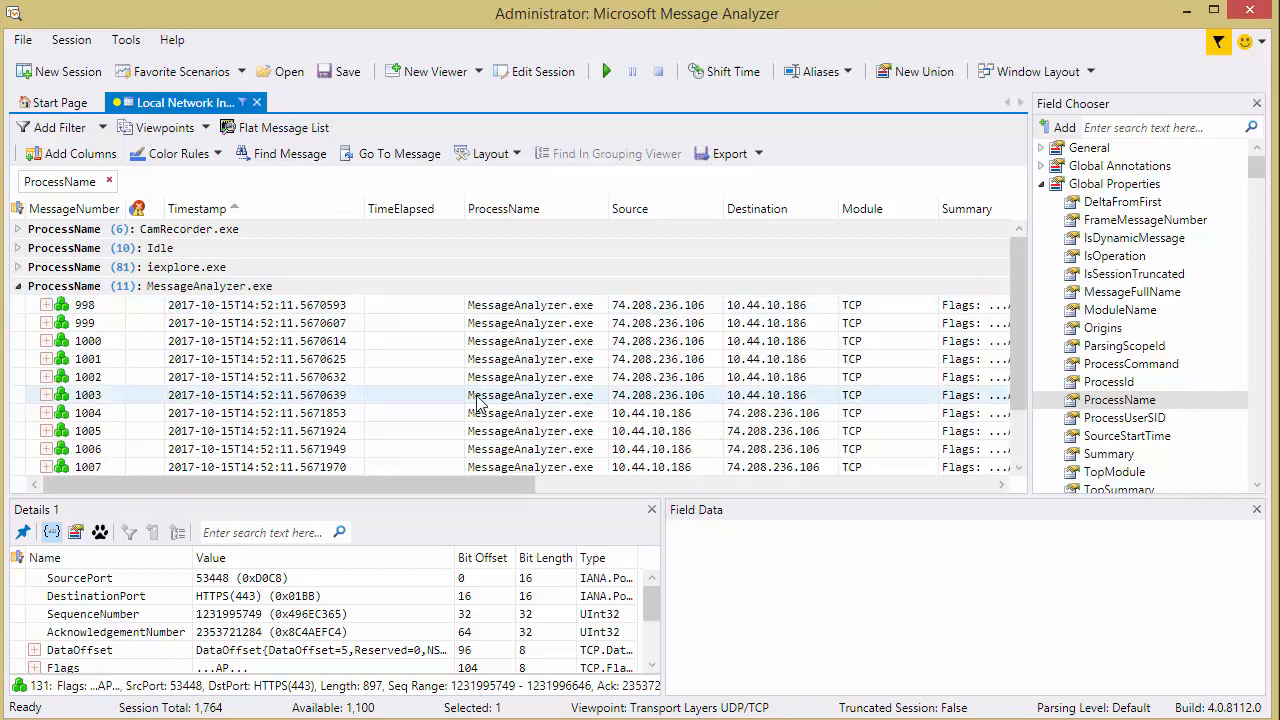